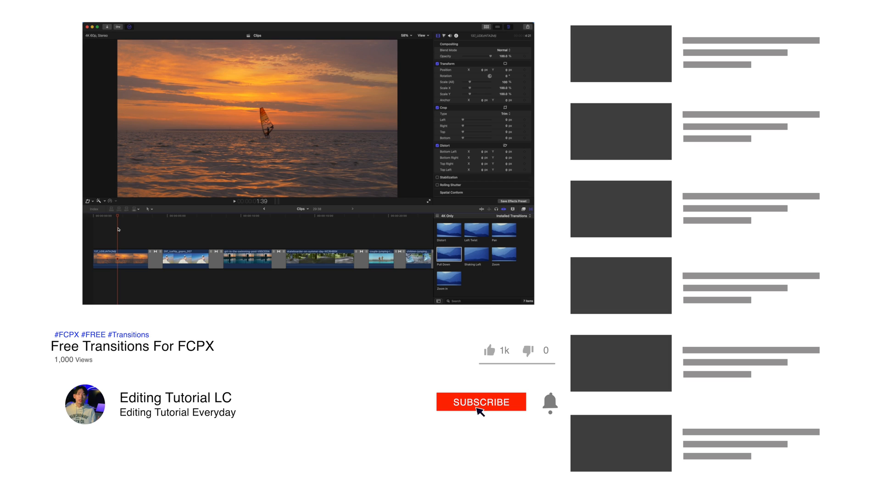
Place the LC Camera Movement folder in Movies > Motion Templates > Transitions and browse there via the Go menu.
left_click(481, 401)
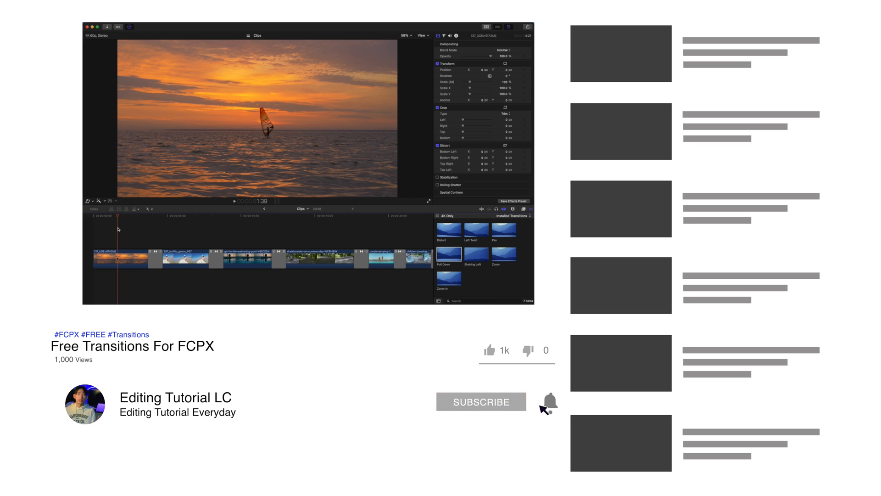
left_click(547, 401)
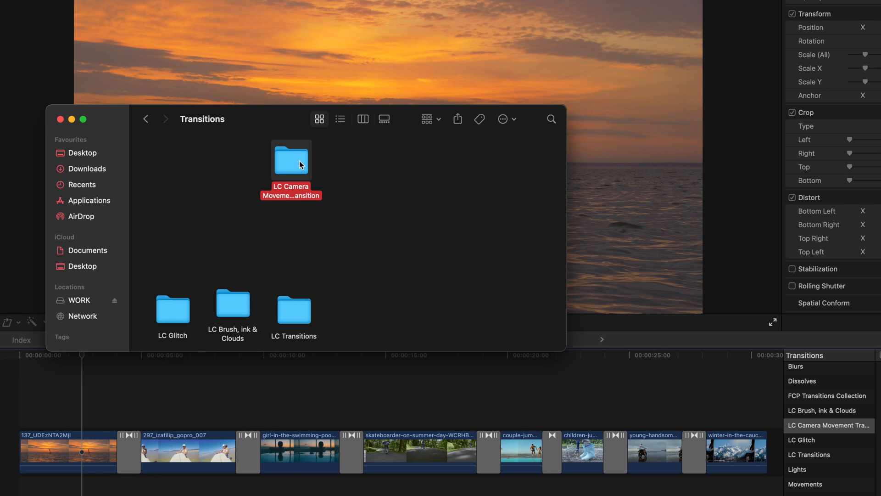
mouse_move(284, 195)
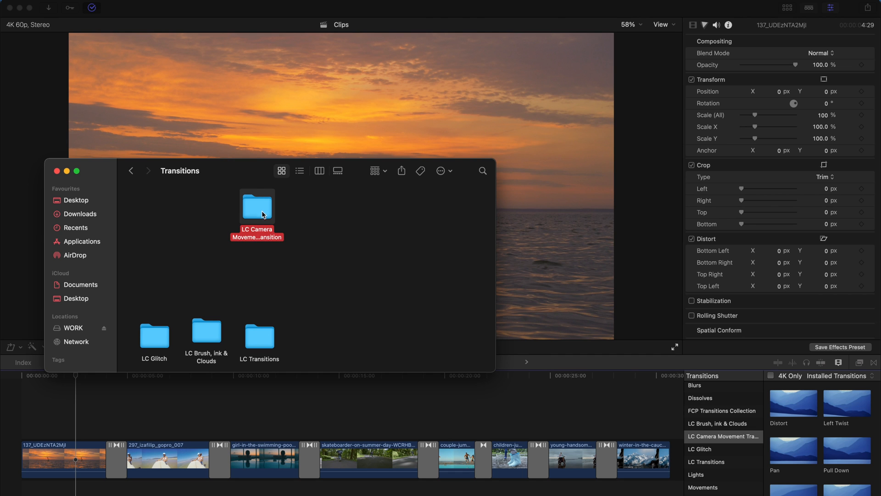
left_click(130, 4)
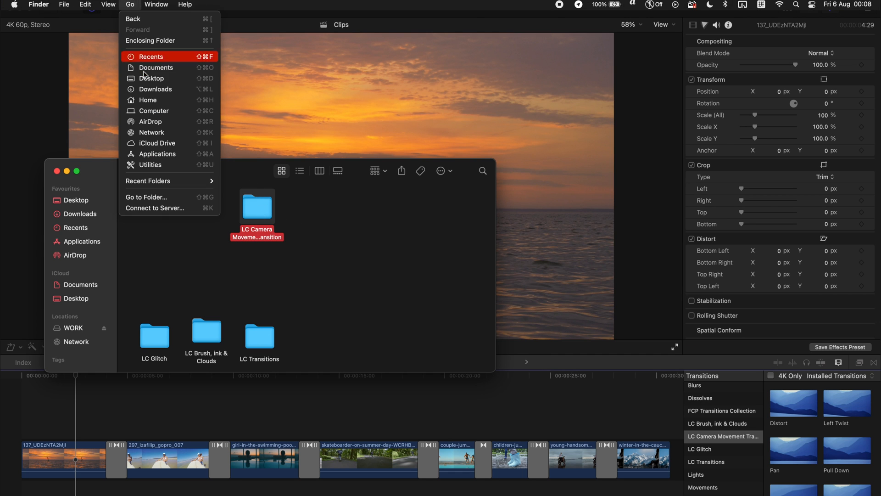
left_click(148, 99)
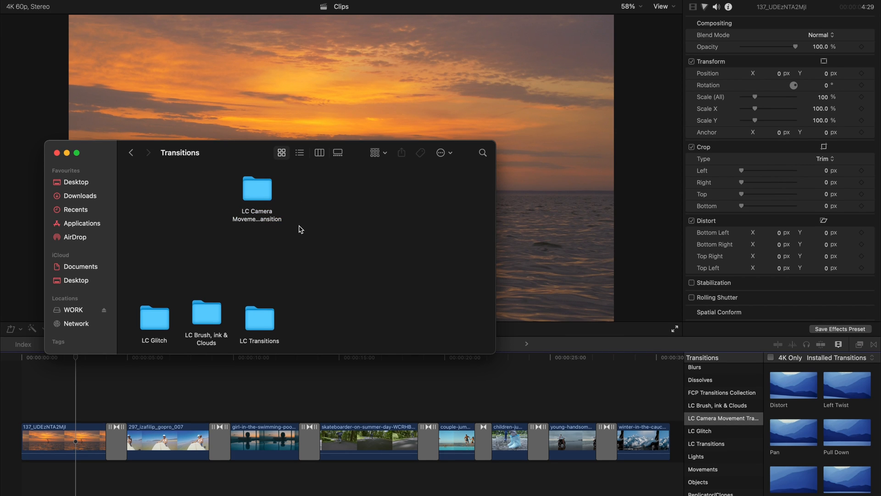
mouse_move(135, 174)
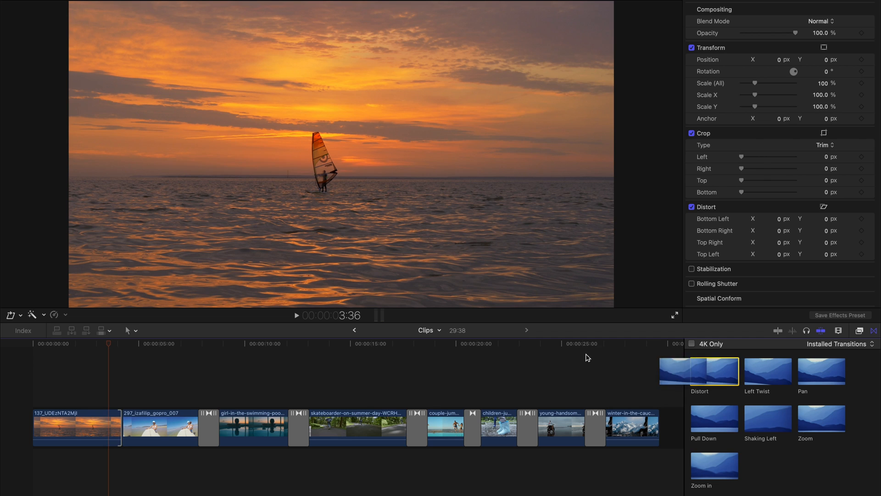
Add Distort after the sunset clip, then replace it with Pull Down from the Transitions browser.
left_click(122, 428)
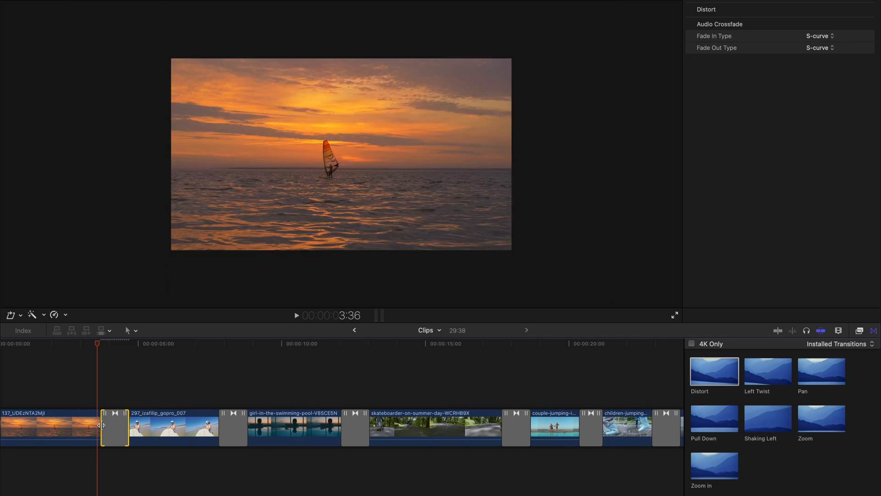
left_click_drag(116, 425, 109, 425)
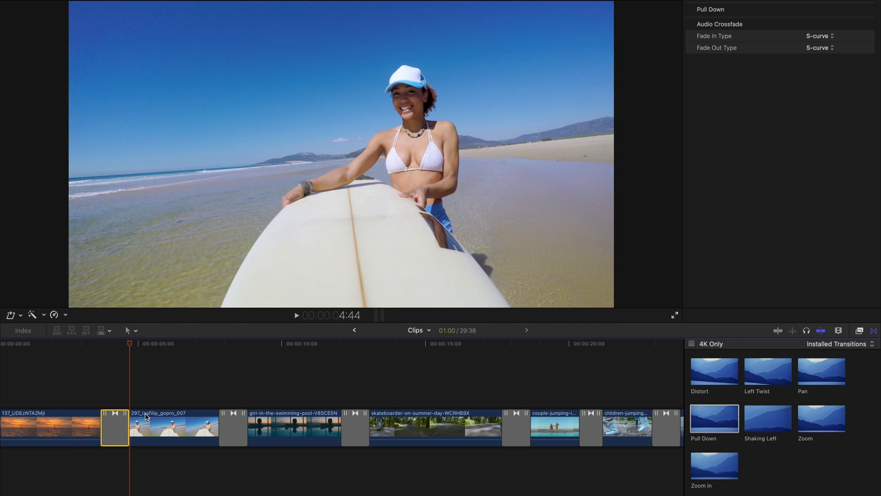
scroll("right", 3)
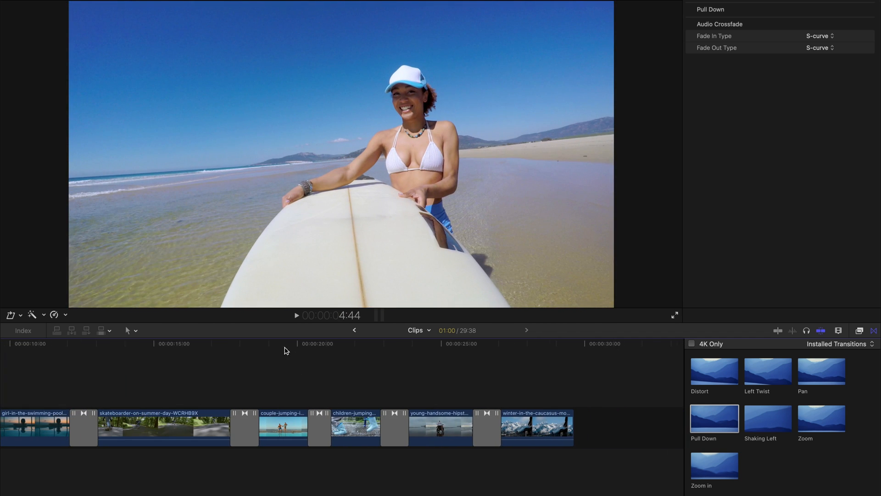
left_click(281, 344)
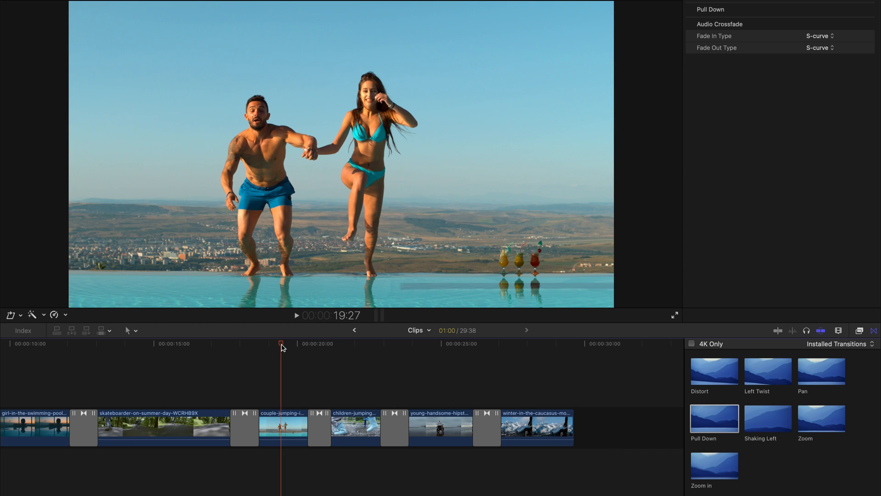
left_click(296, 315)
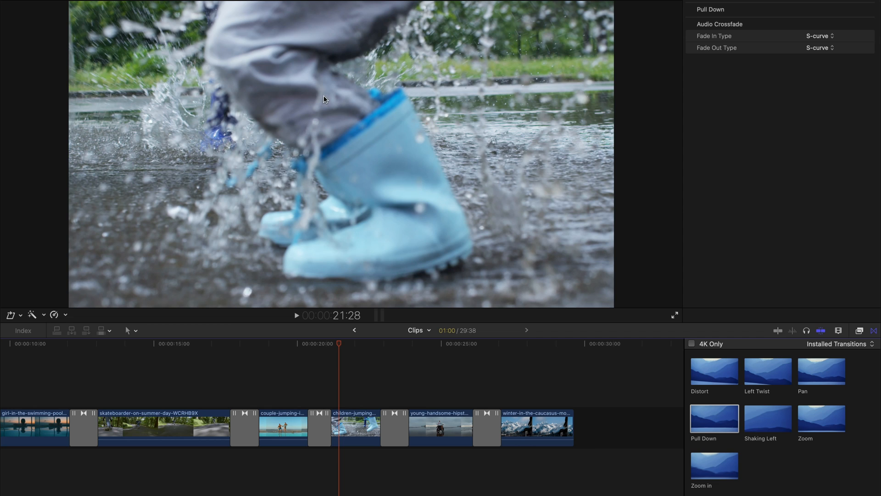
mouse_move(369, 242)
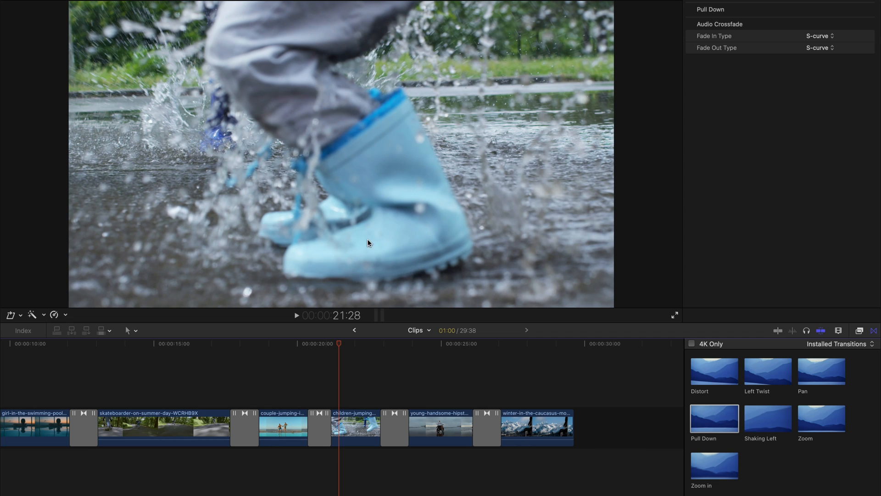
mouse_move(510, 413)
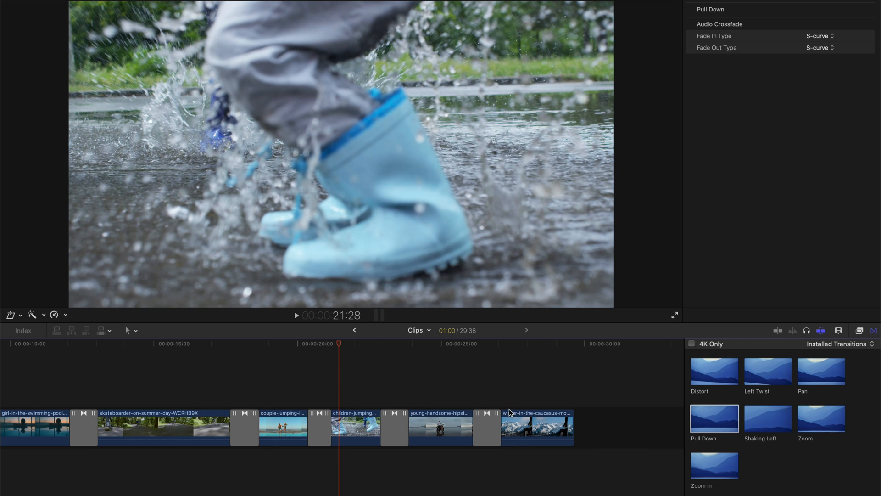
mouse_move(757, 404)
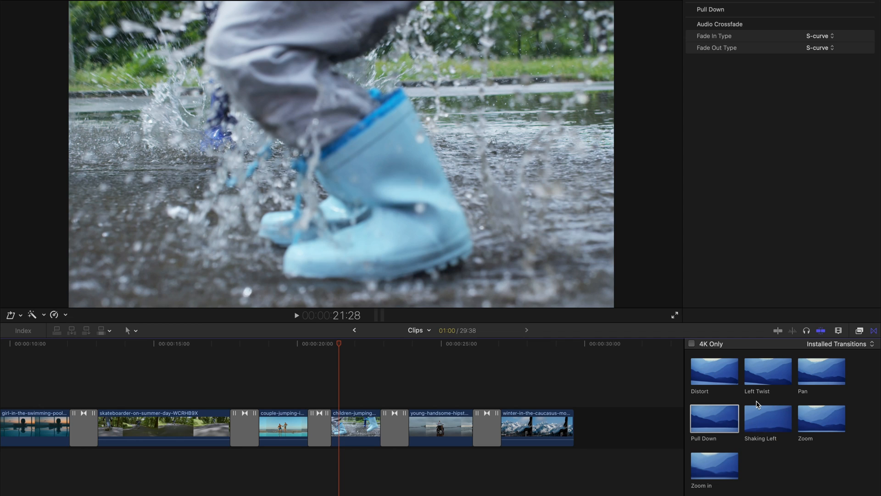